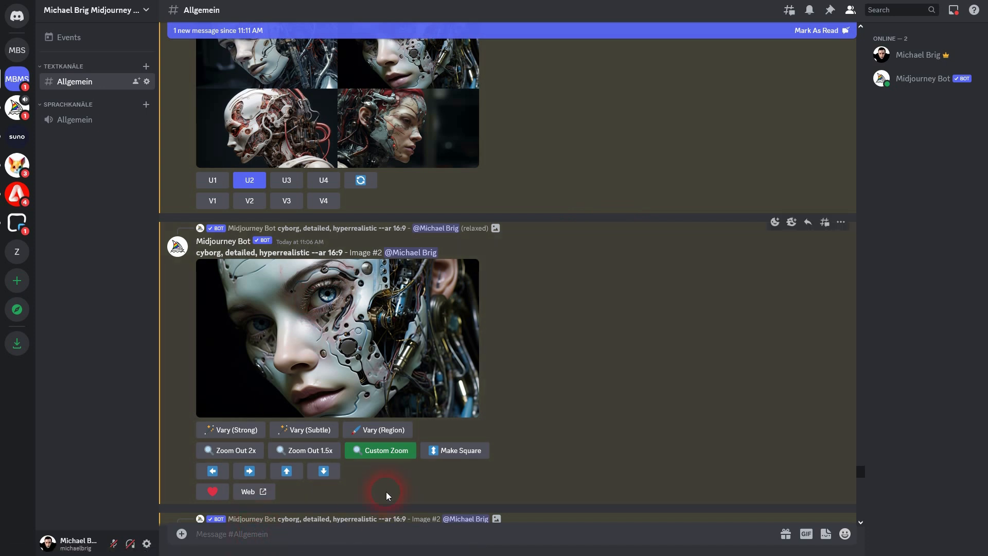
# - Start a Midjourney /imagine command in the Discord message box
pyautogui.write('/image')
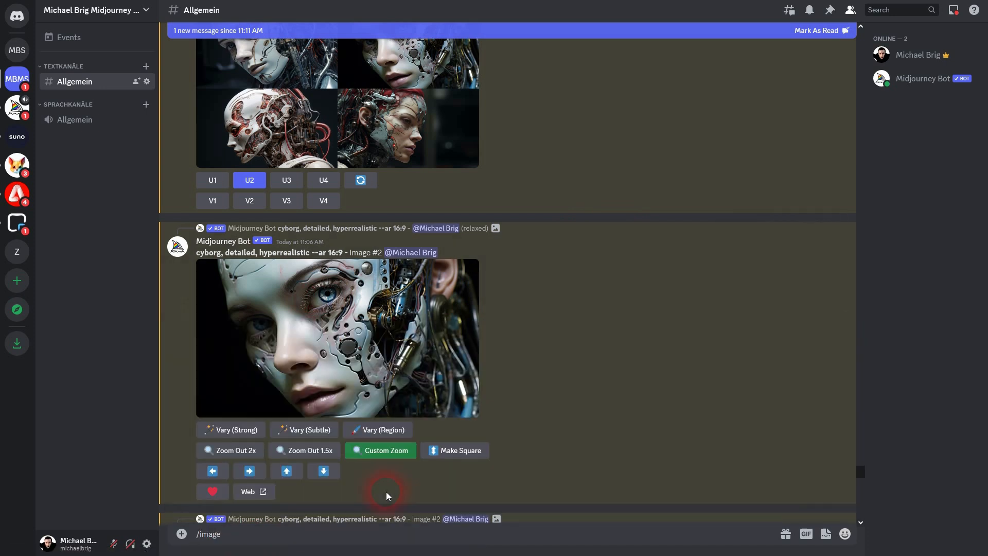
pyautogui.write('/imag')
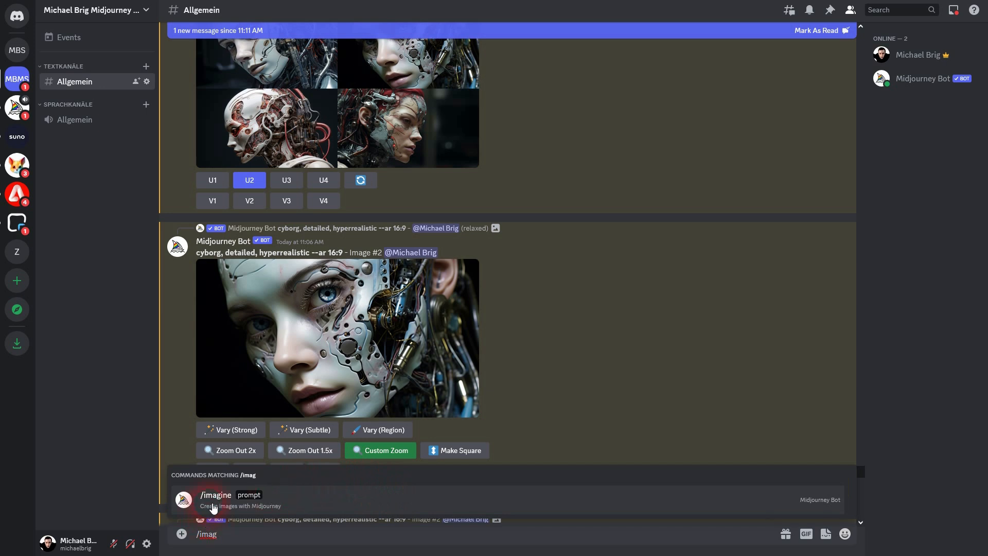
pyautogui.click(212, 495)
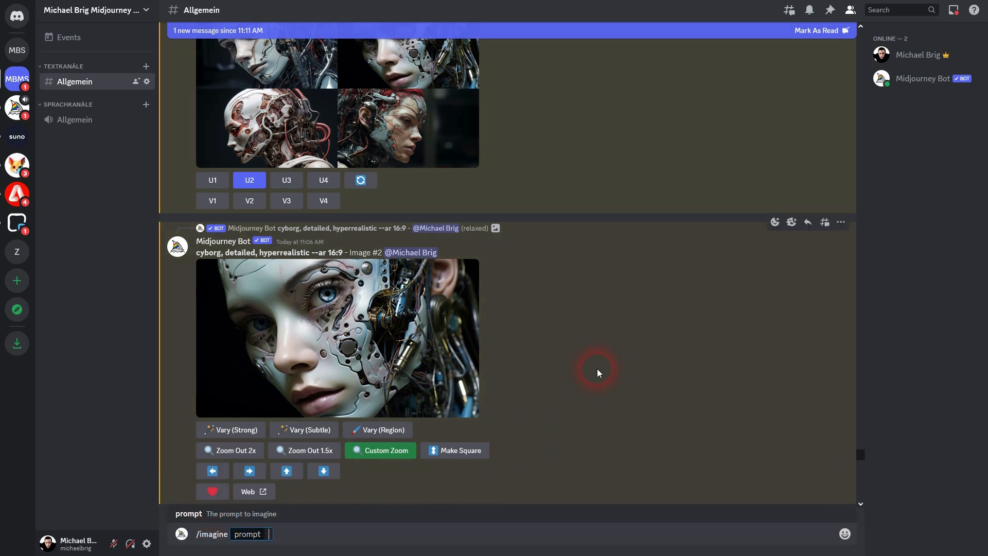
# - Enter the prompt "cyborg, detailed, realistic, cyberpunk --ar 16:9"
pyautogui.write('cybor')
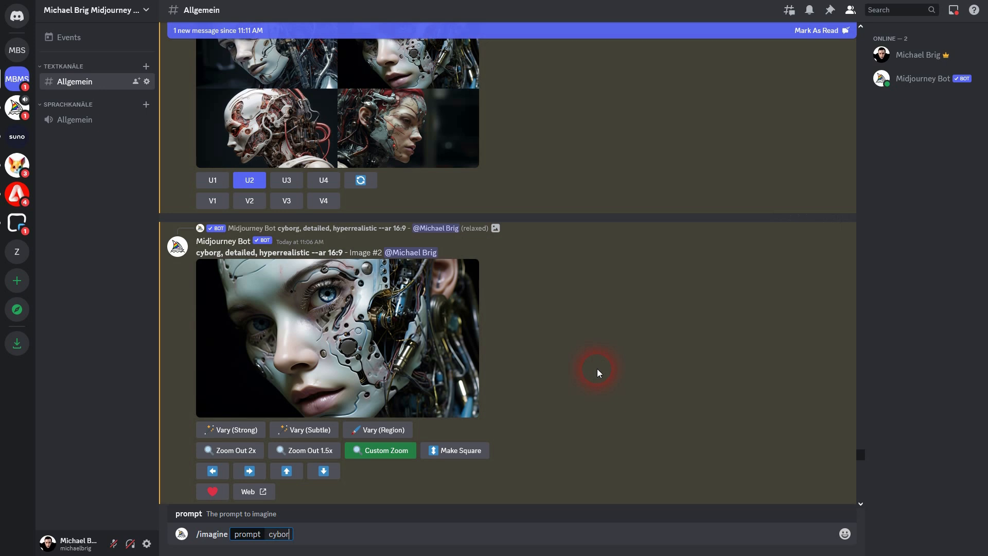
pyautogui.write('g, detailed, realistic')
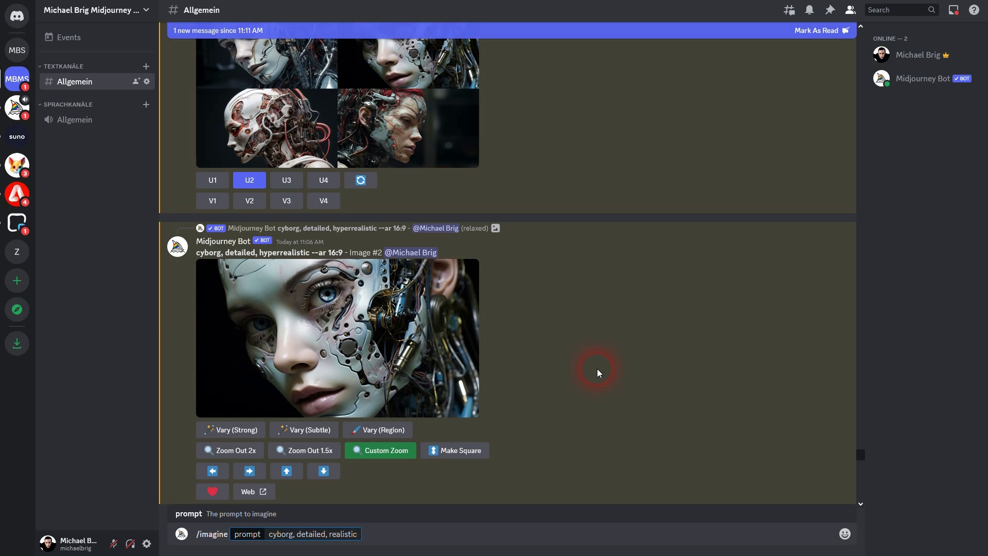
pyautogui.write(', cyb')
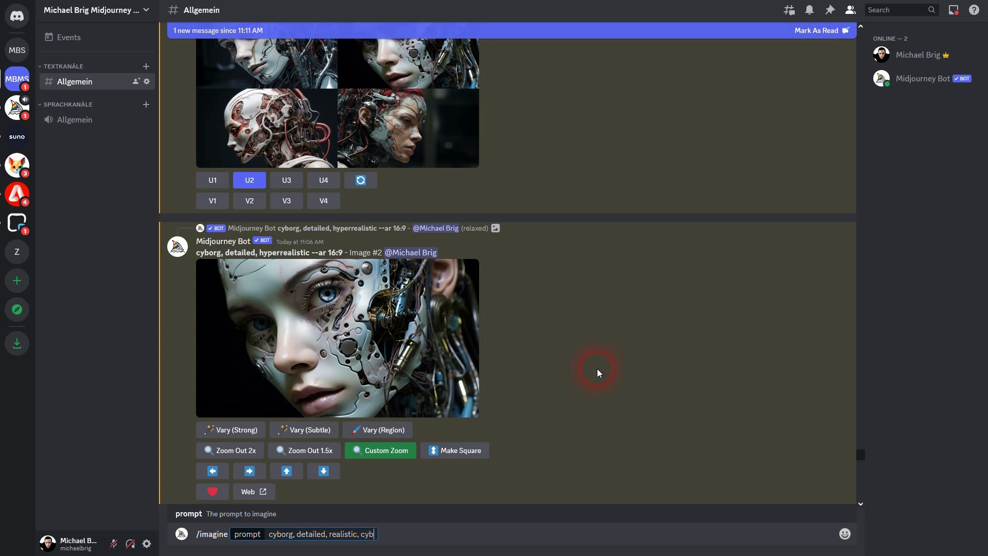
pyautogui.write('erpunk')
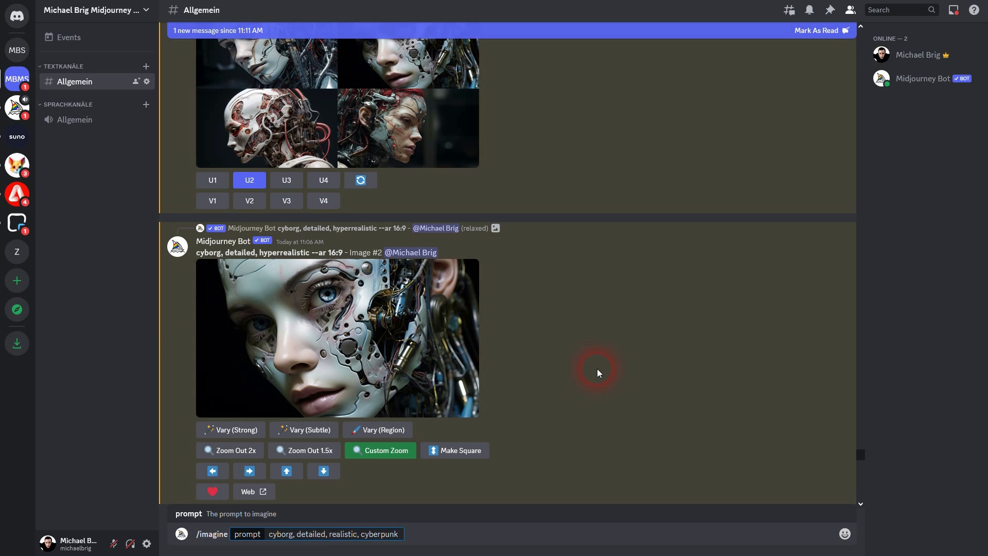
pyautogui.write('--ar 16:9')
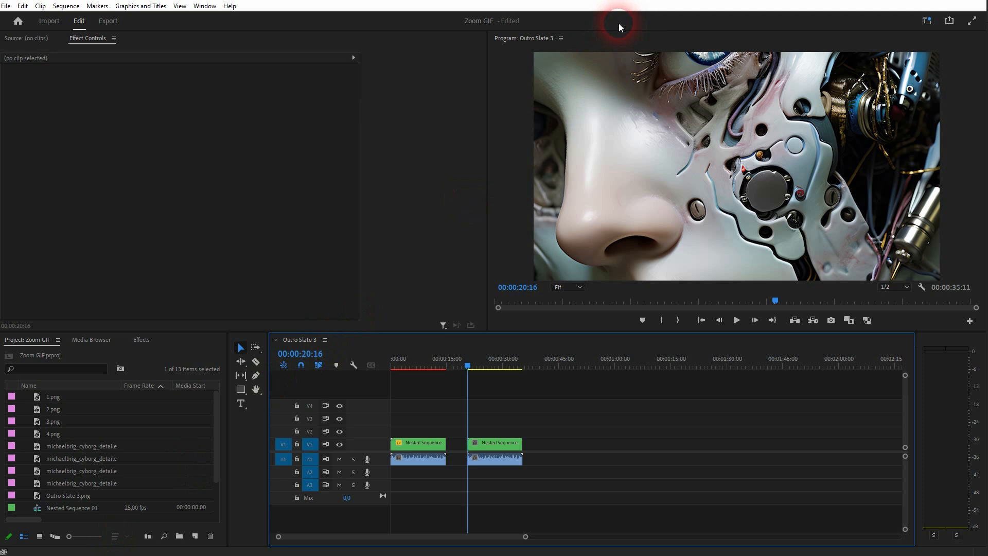
pyautogui.moveTo(216, 421)
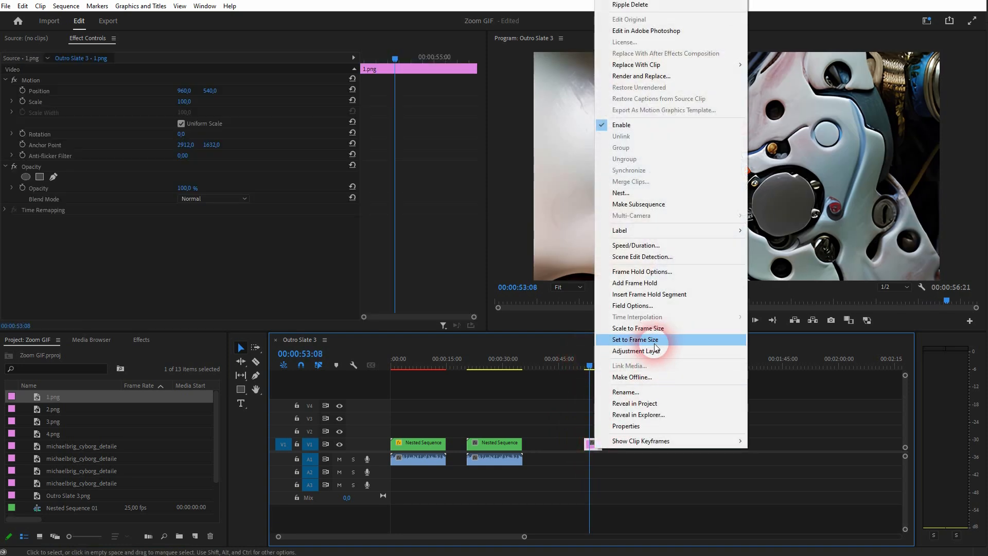
# - Fit the four cyborg image clips 1.png–4.png on V1 to the frame size
pyautogui.click(634, 339)
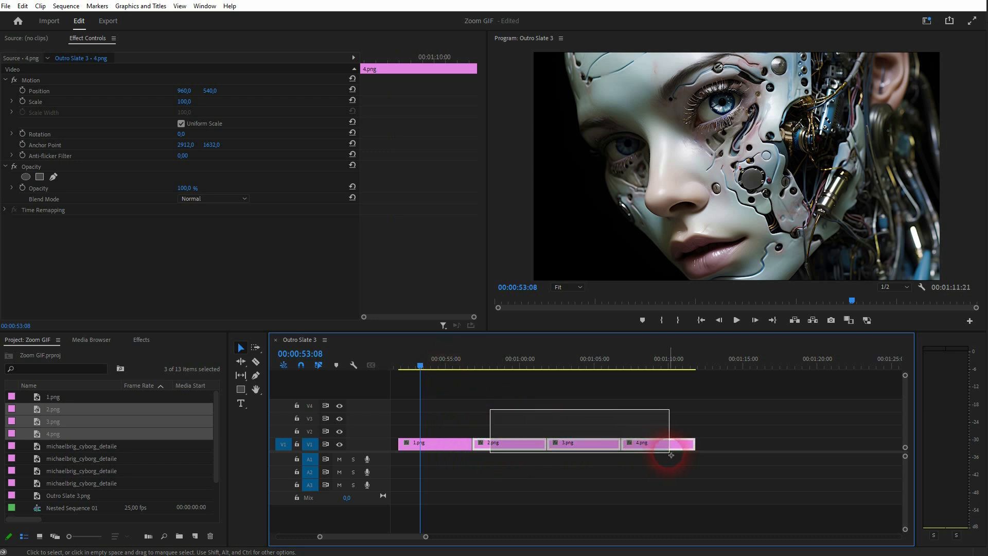
pyautogui.rightClick(658, 442)
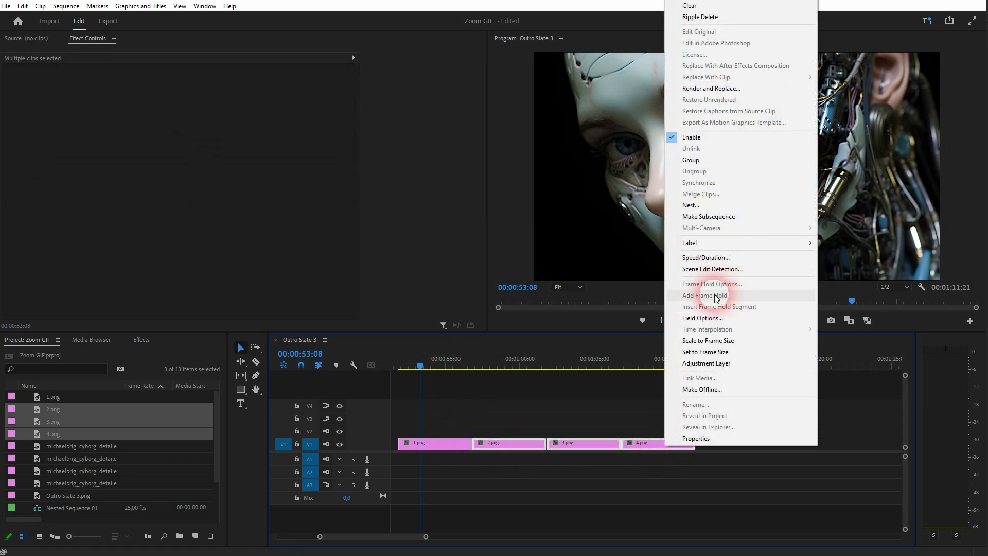
pyautogui.click(433, 410)
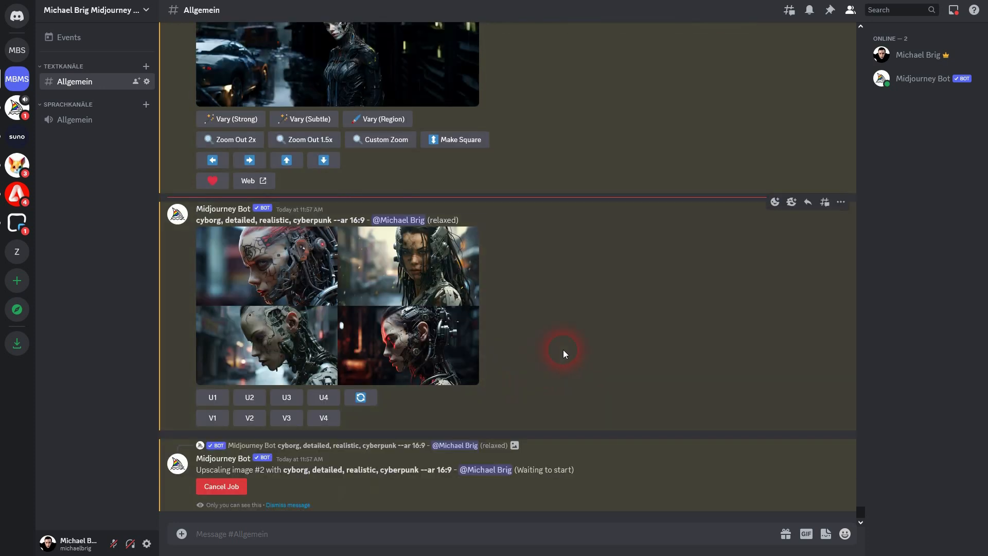
# - Request a 2x zoom-out of the upscaled image and bring up the Custom Zoom form
pyautogui.click(249, 398)
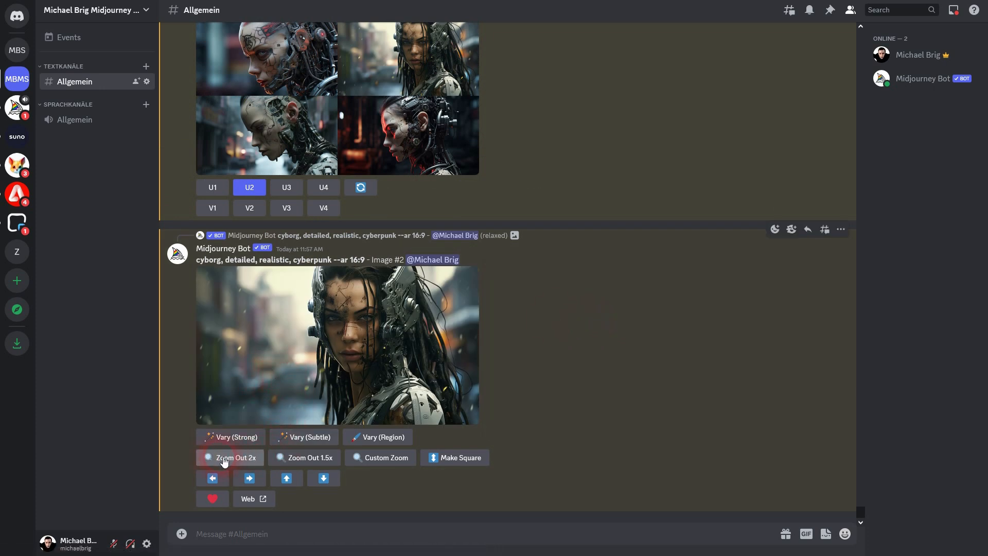
pyautogui.click(235, 457)
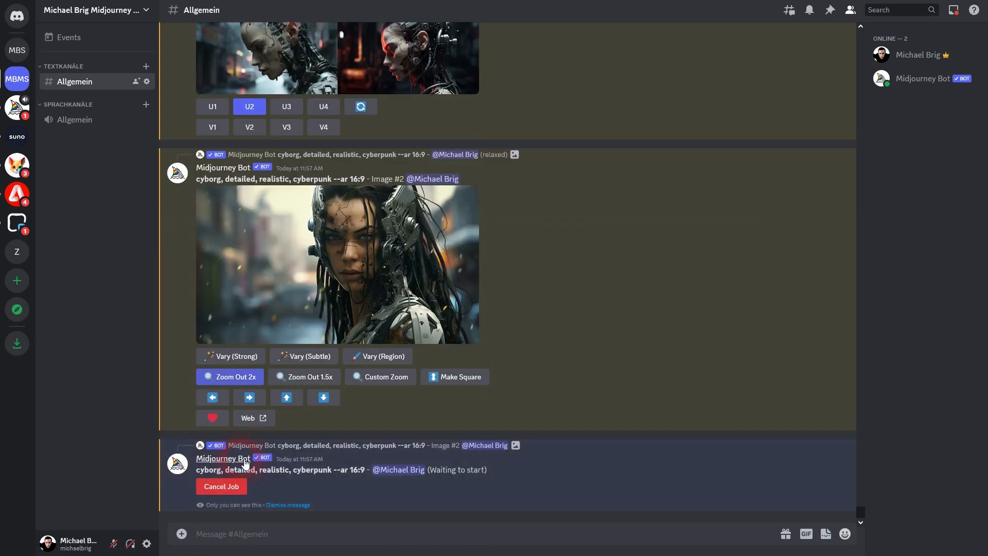
pyautogui.click(380, 377)
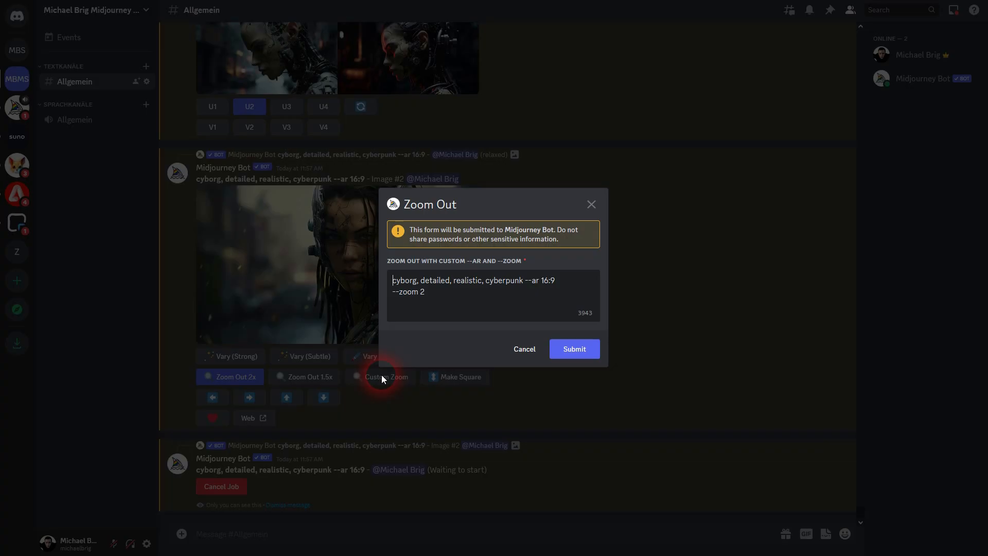
# - Add "futuristic cars in background" to the zoom-out prompt and submit it
pyautogui.doubleClick(539, 280)
pyautogui.write(',')
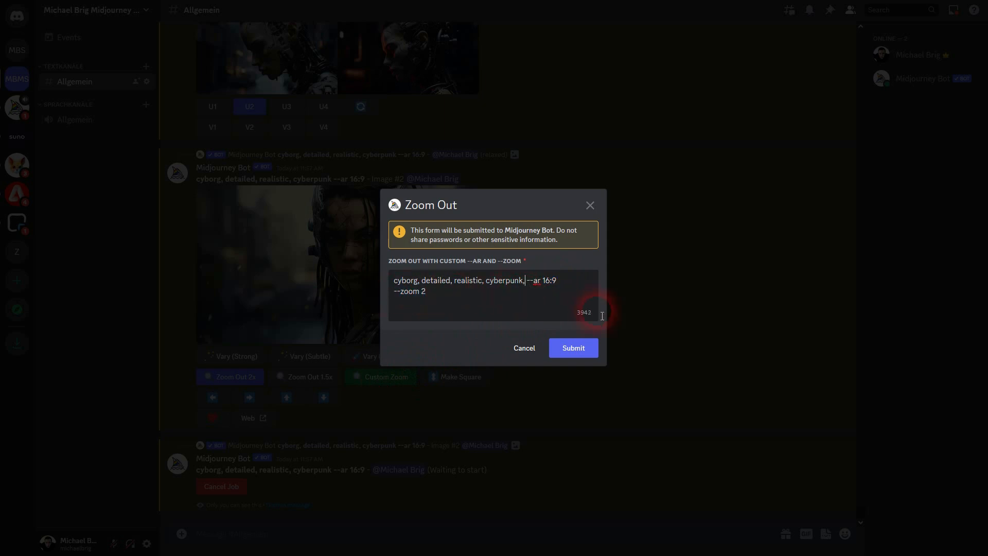
pyautogui.write('futuristic cars in background')
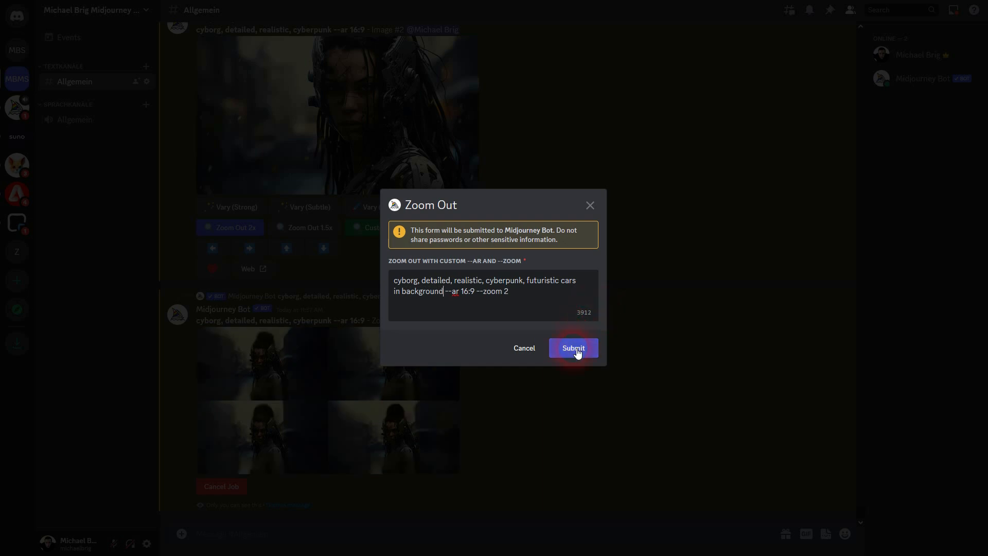
pyautogui.click(572, 346)
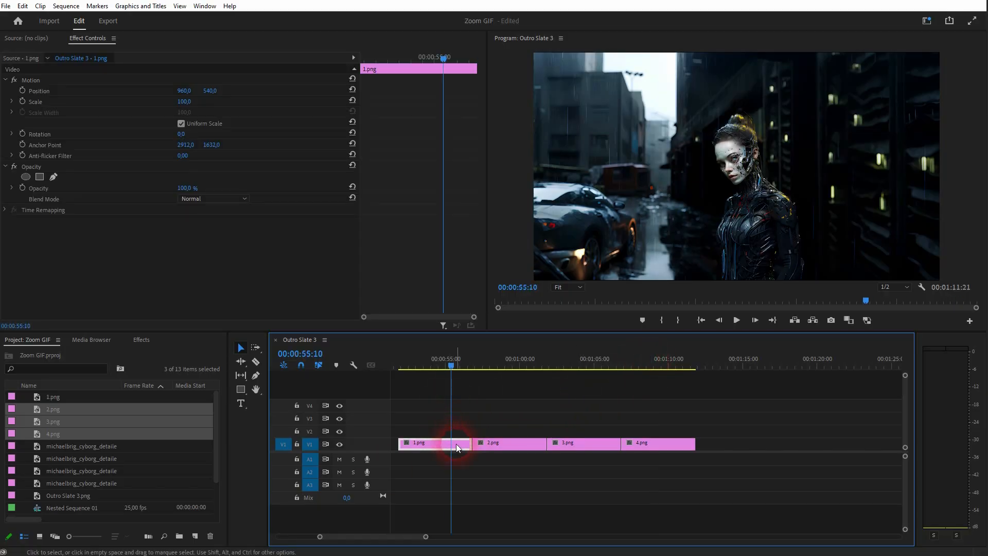
pyautogui.click(507, 442)
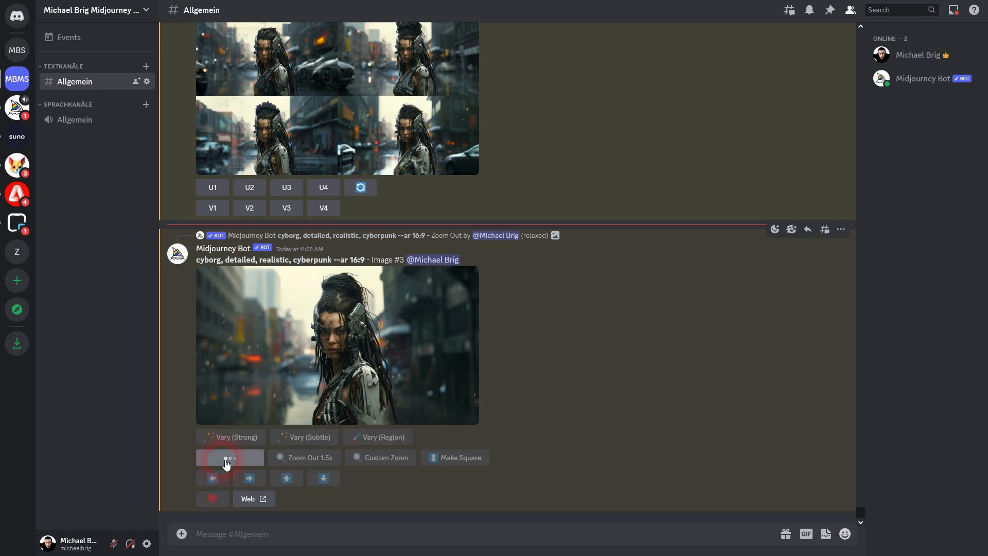
# - Request a 2x zoom-out of the upscaled third cyborg image
pyautogui.click(228, 457)
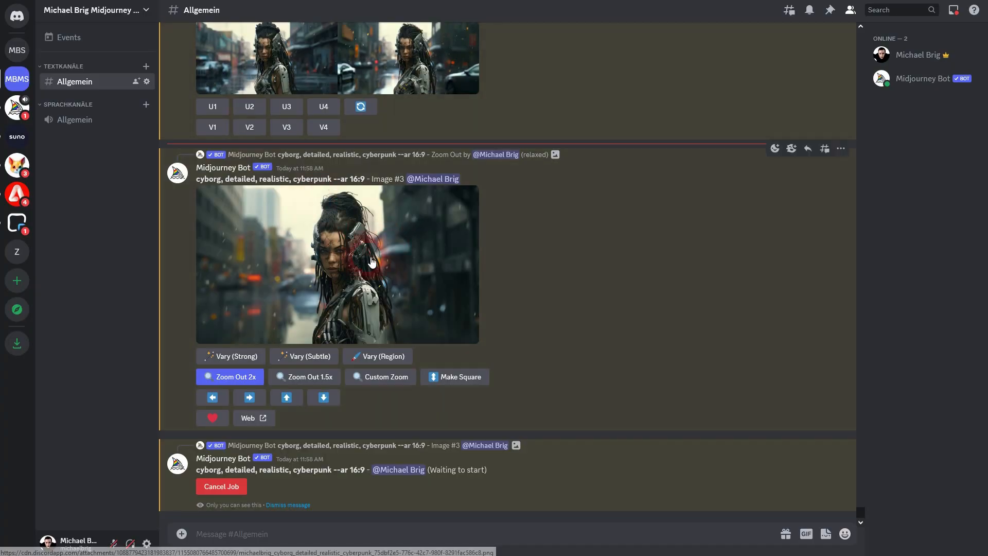
pyautogui.moveTo(388, 251)
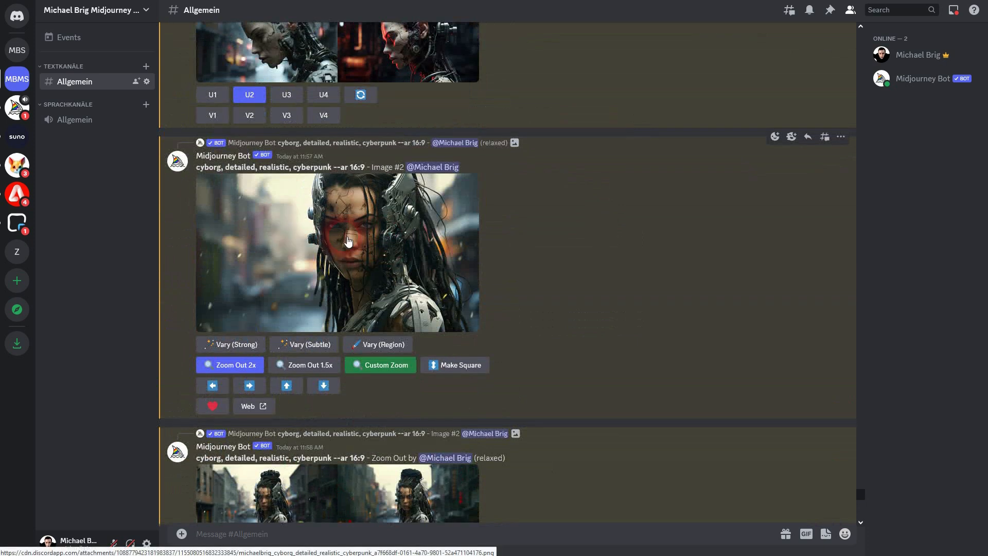
# - Staircase the last three image clips onto separate tracks and select the first clip for scaling
pyautogui.click(229, 364)
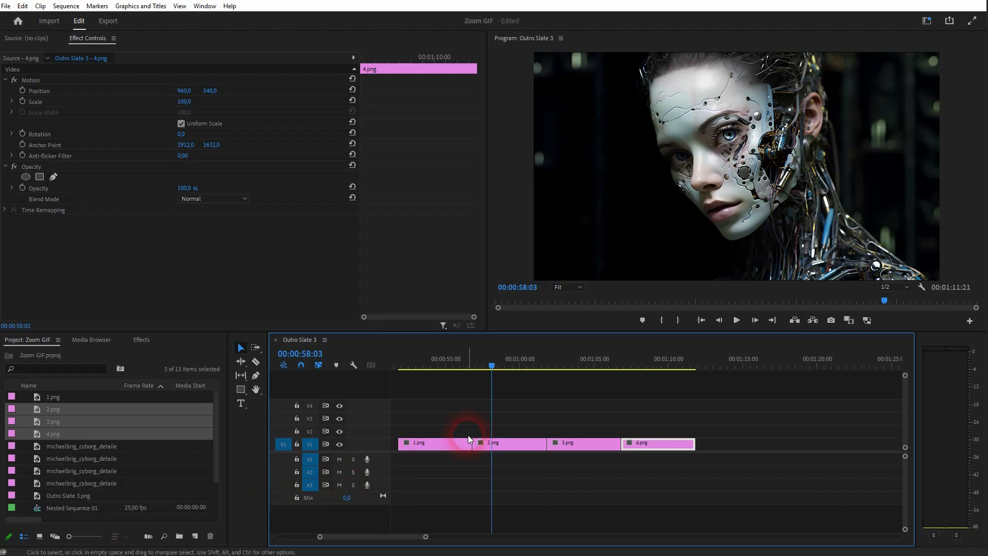
pyautogui.moveTo(469, 438); pyautogui.dragTo(668, 450)
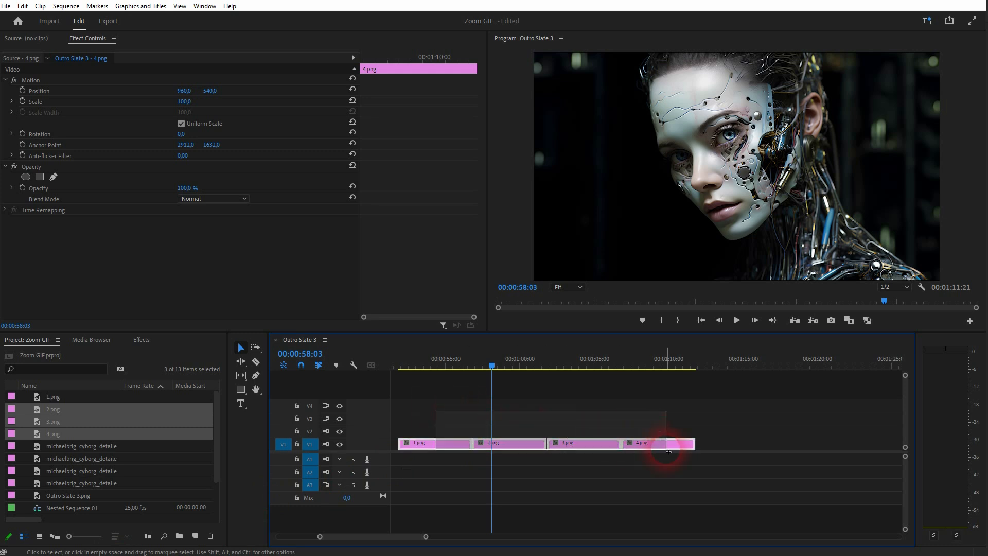
pyautogui.click(477, 368)
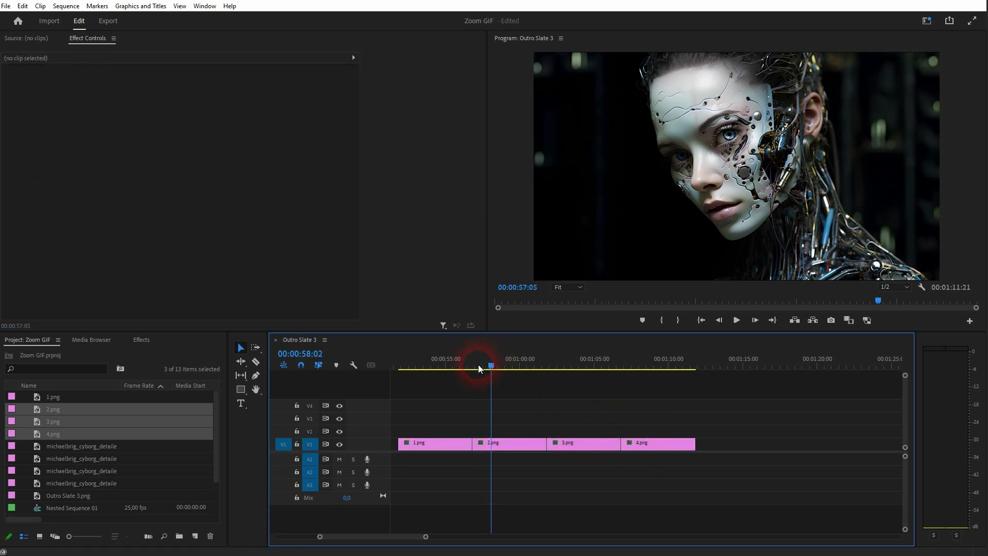
pyautogui.click(433, 443)
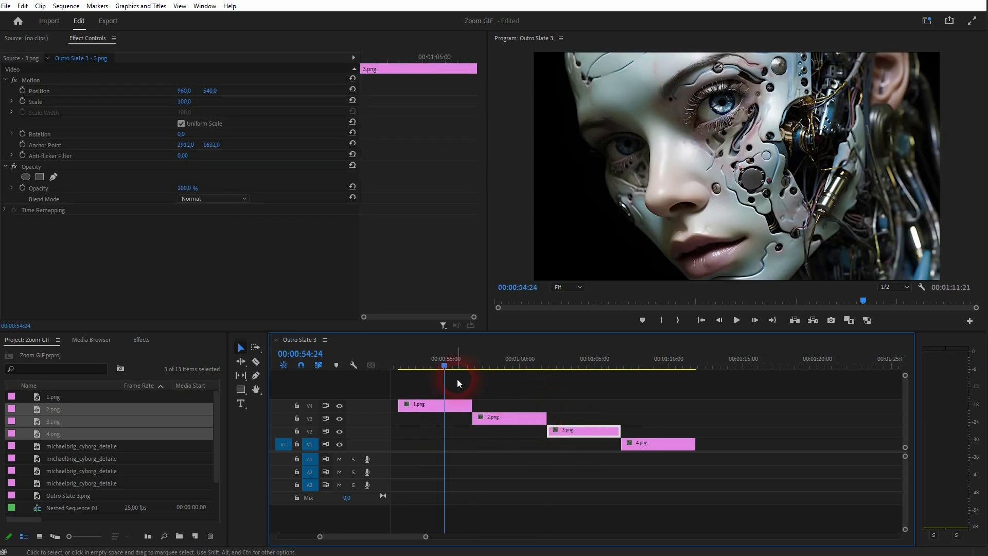
pyautogui.click(435, 404)
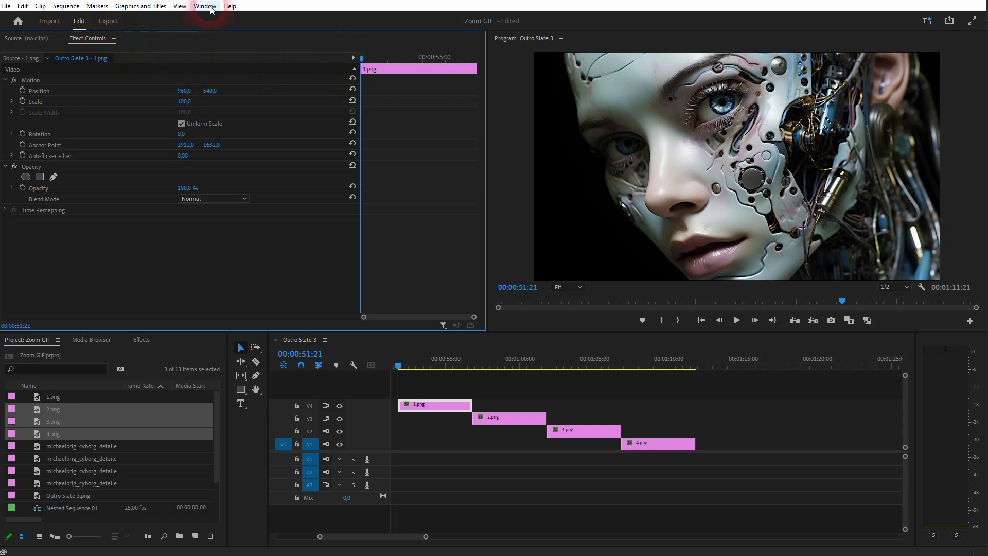
pyautogui.click(204, 6)
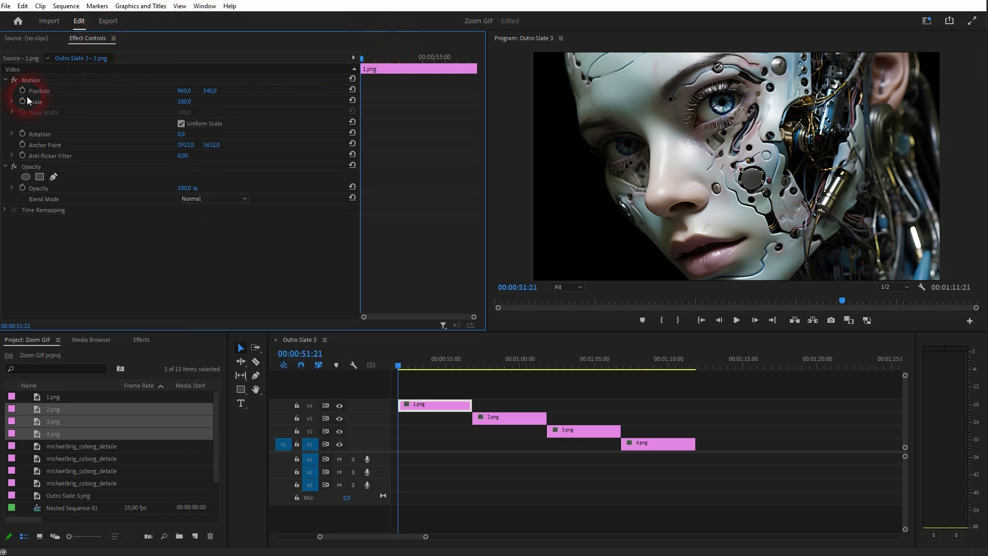
pyautogui.click(35, 102)
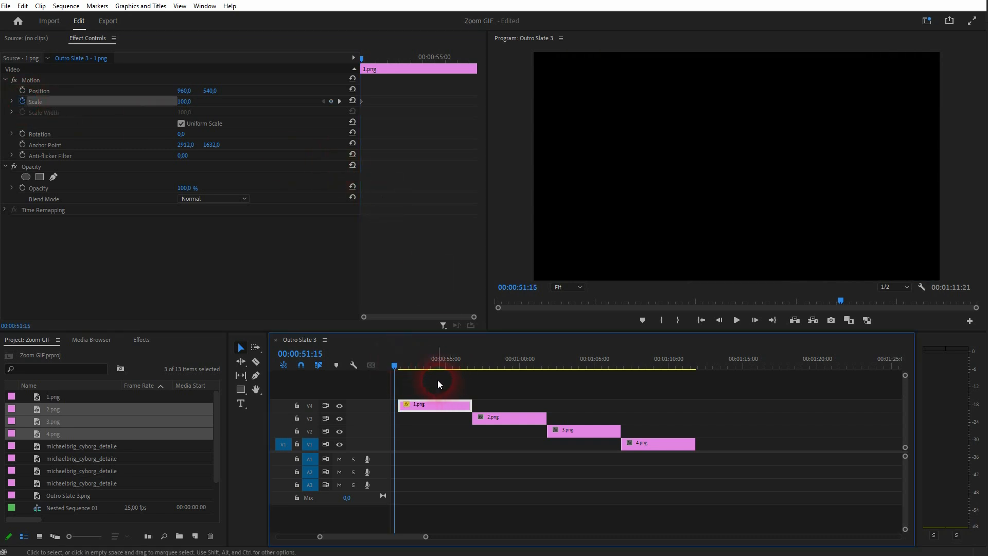
pyautogui.rightClick(440, 383)
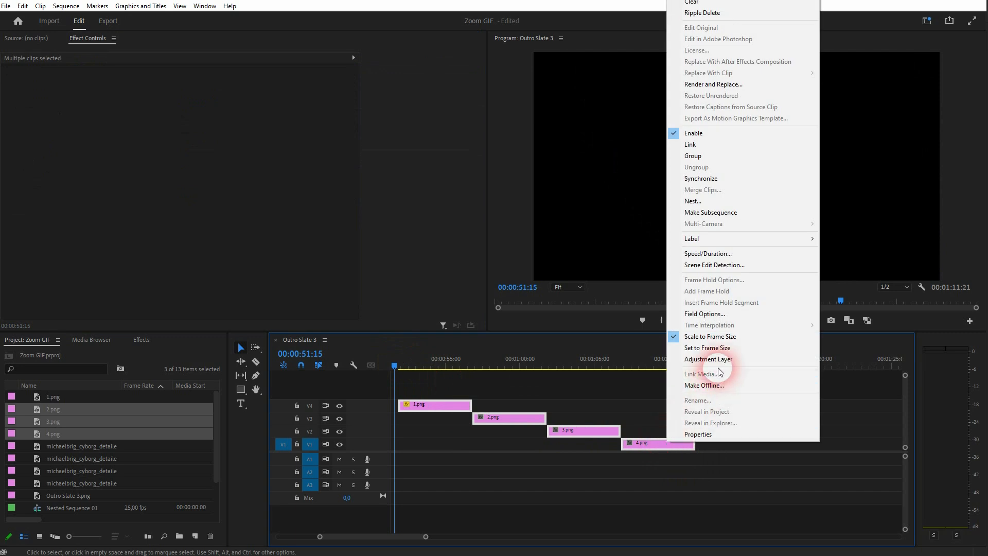
pyautogui.moveTo(710, 336)
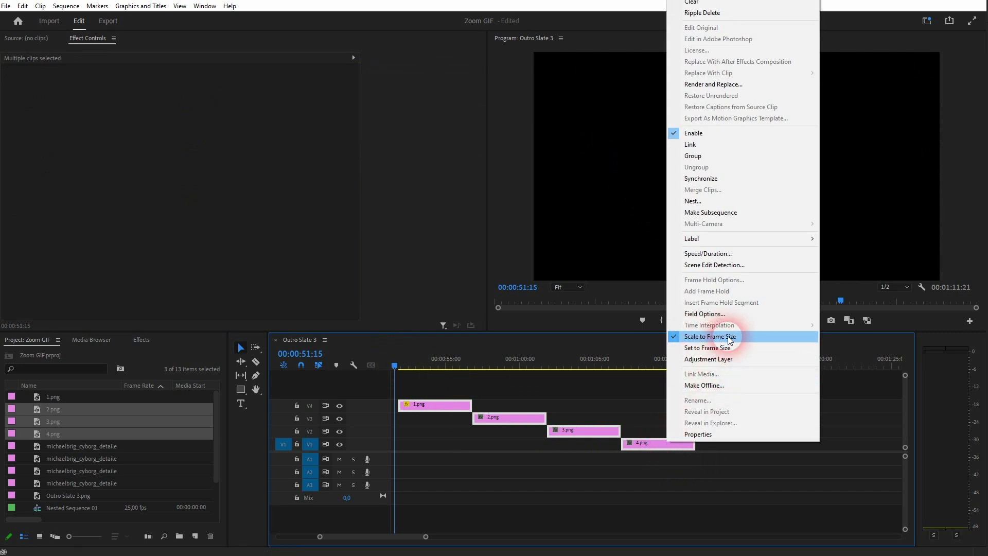
# - Keyframe the first clip's scale from its start value down at the clip end
pyautogui.click(711, 335)
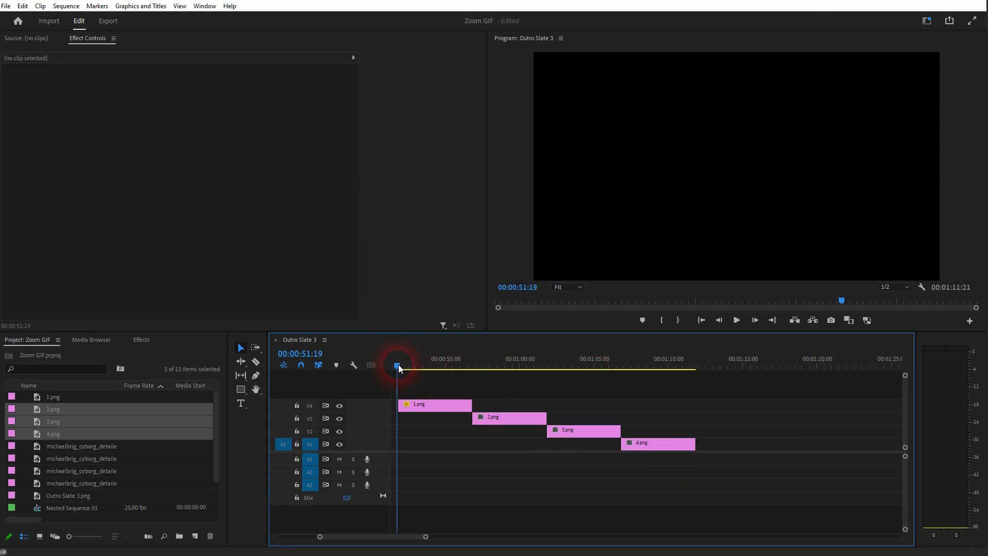
pyautogui.click(435, 404)
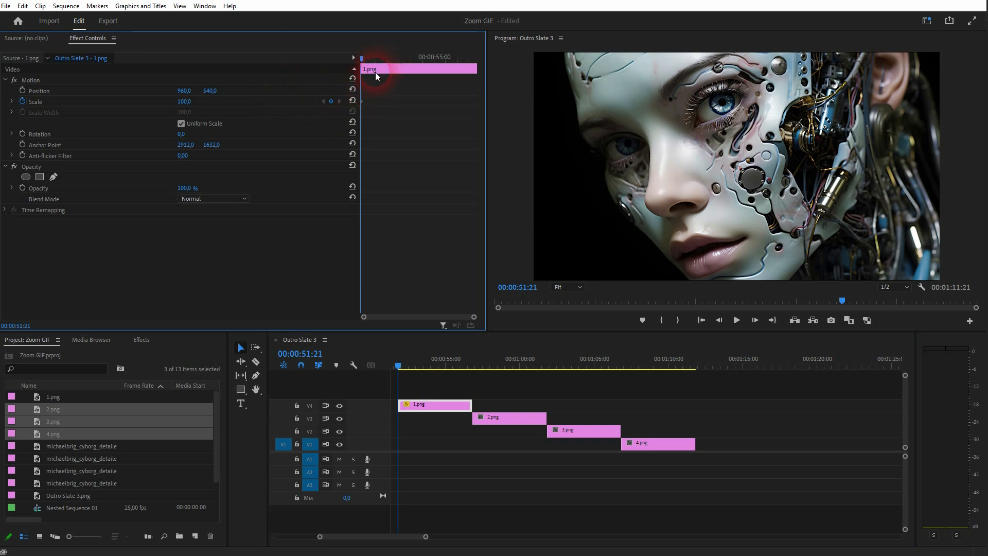
pyautogui.click(191, 102)
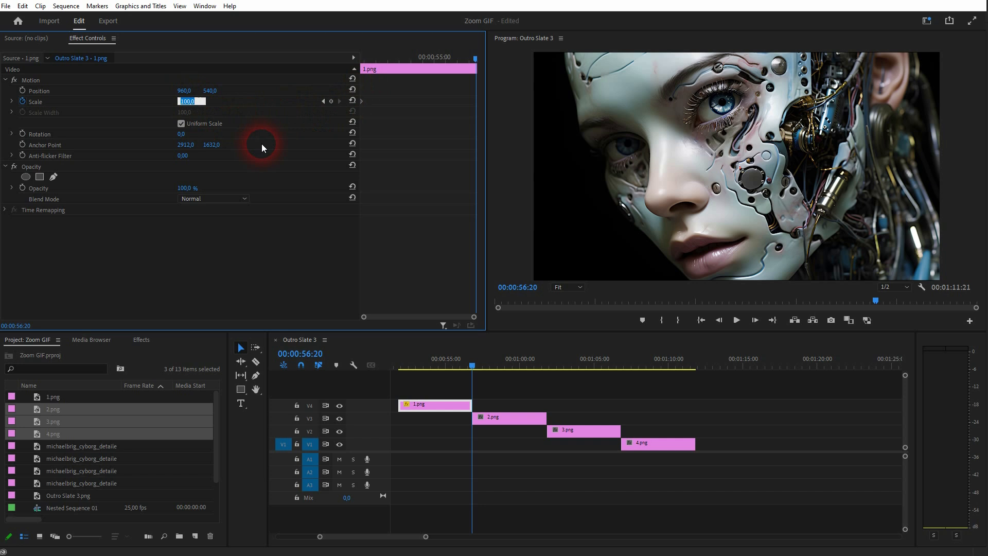
pyautogui.write('50.0')
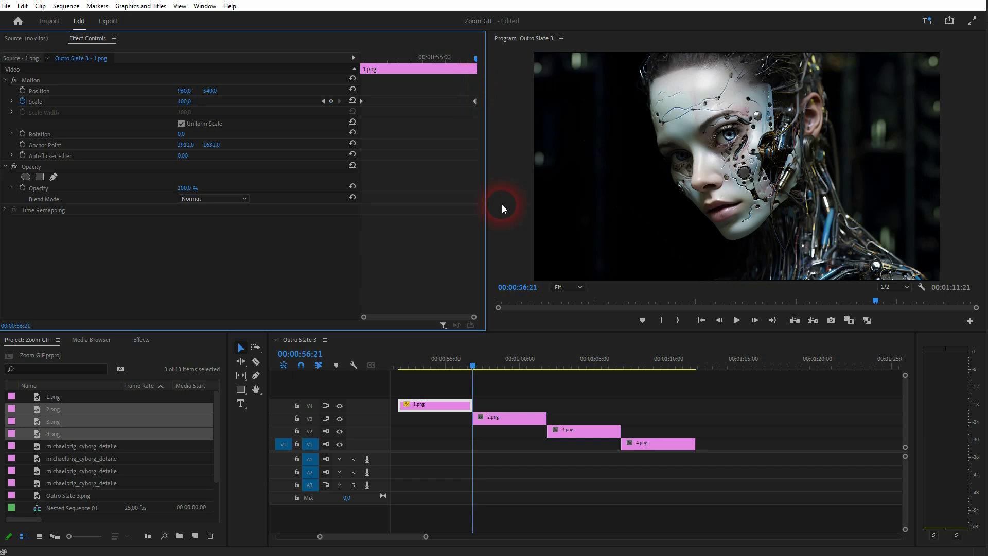
pyautogui.click(509, 417)
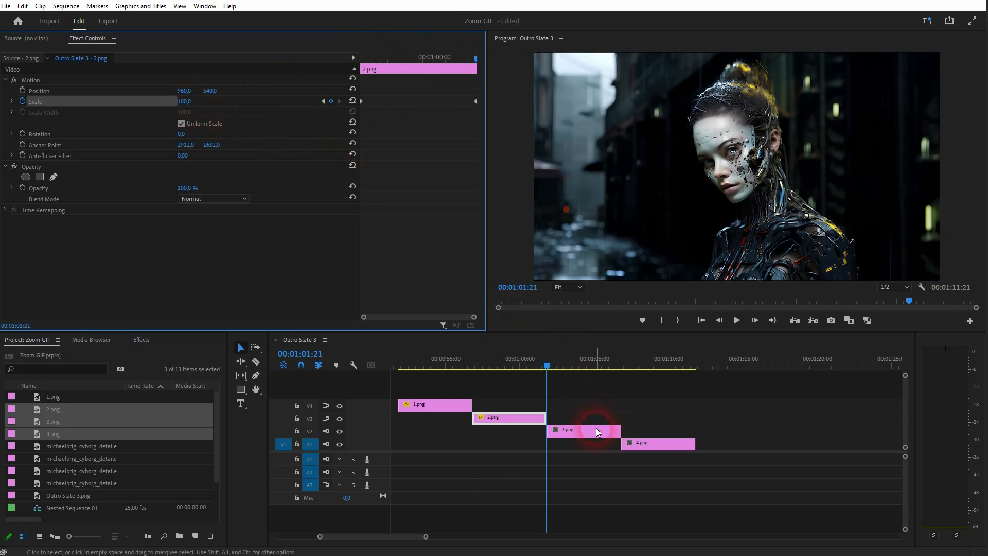
# - Give the third image clip the same start-to-end scale animation
pyautogui.click(579, 429)
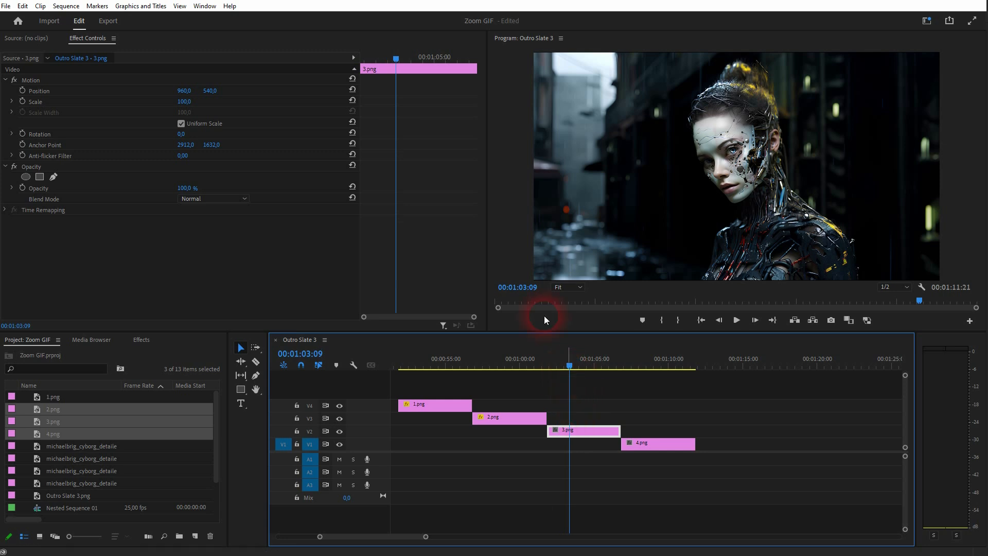
pyautogui.doubleClick(185, 102)
pyautogui.write('200')
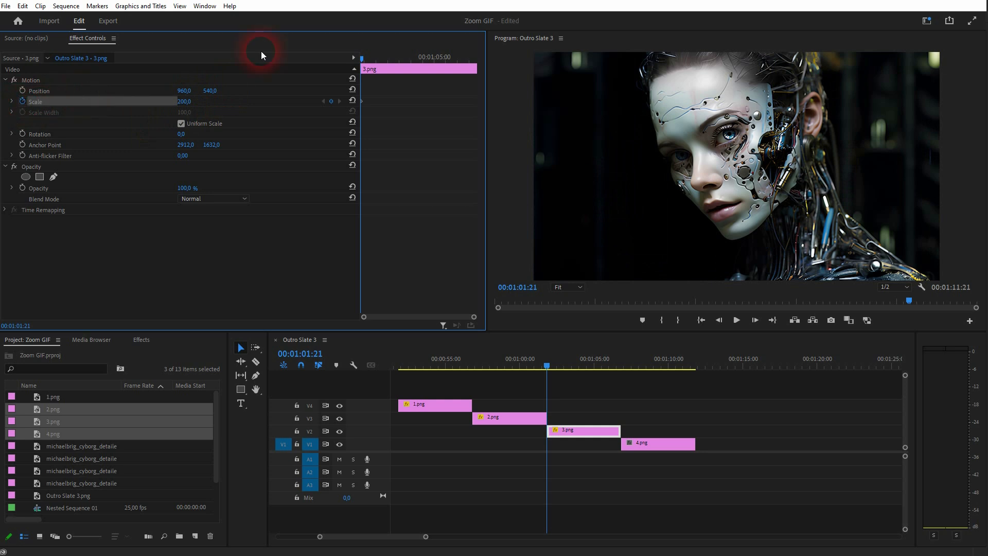
pyautogui.click(621, 365)
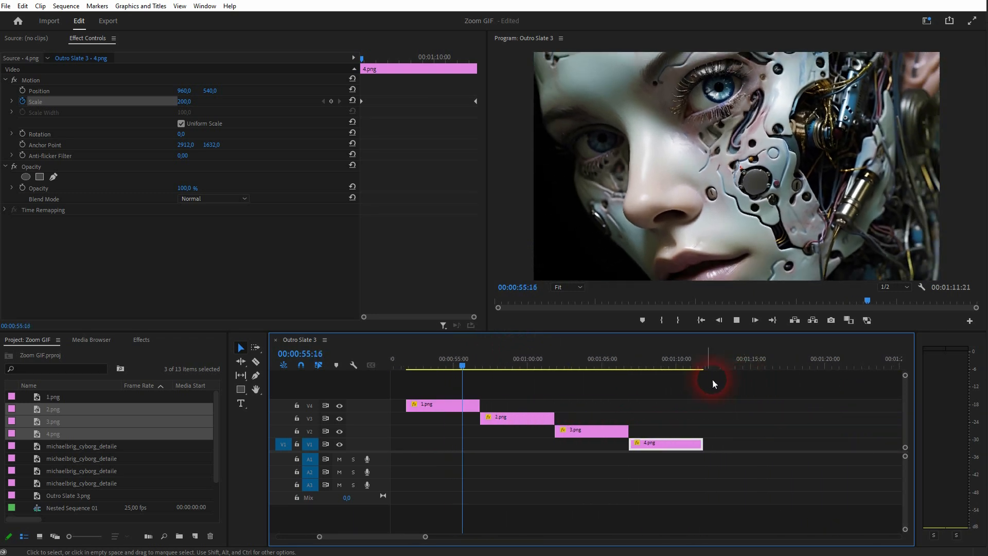
# - Keyframe 4.png's scale from 200 to 100 and play back the full zoom chain
pyautogui.click(492, 365)
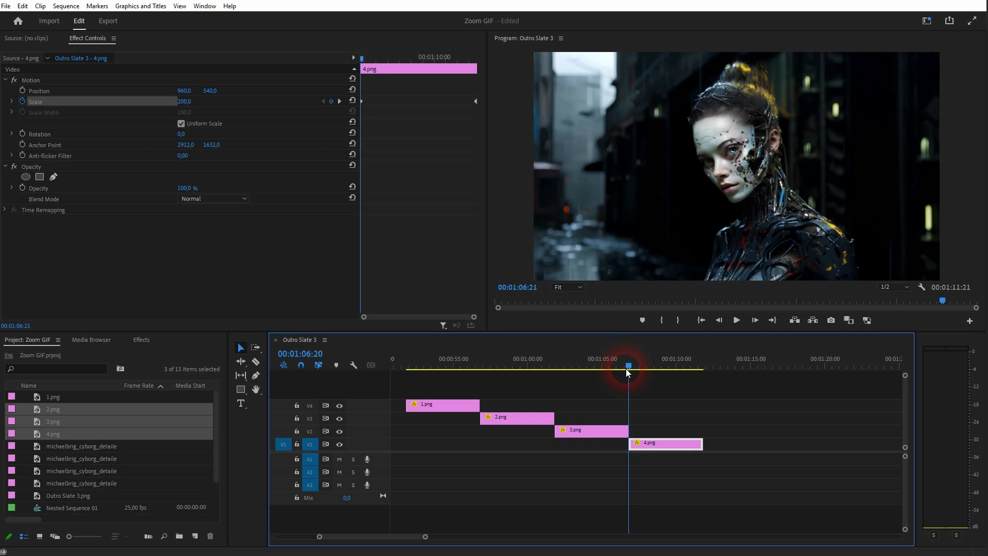
pyautogui.click(558, 366)
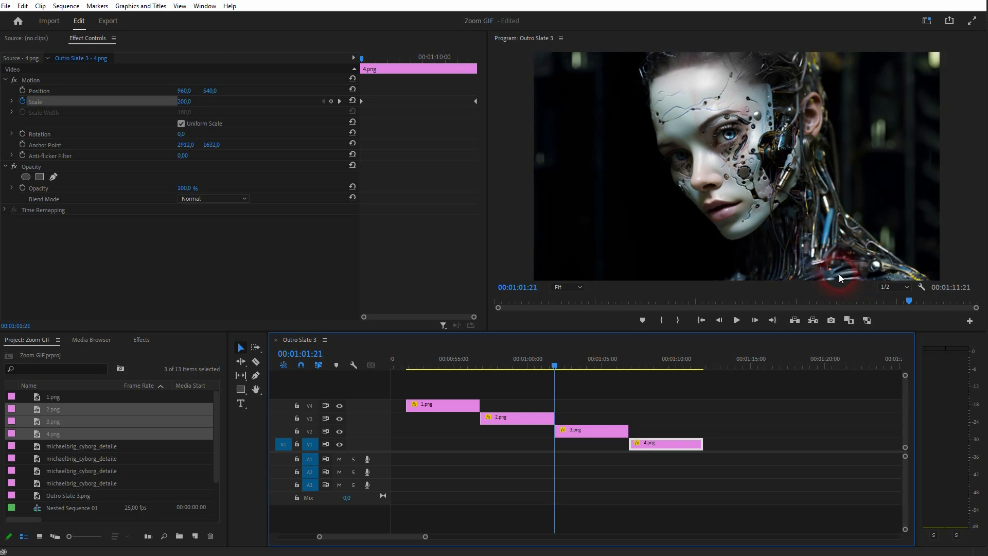
# - Change each clip's scale keyframes to 220 at the start and 110 at the end
pyautogui.click(442, 403)
pyautogui.write('110')
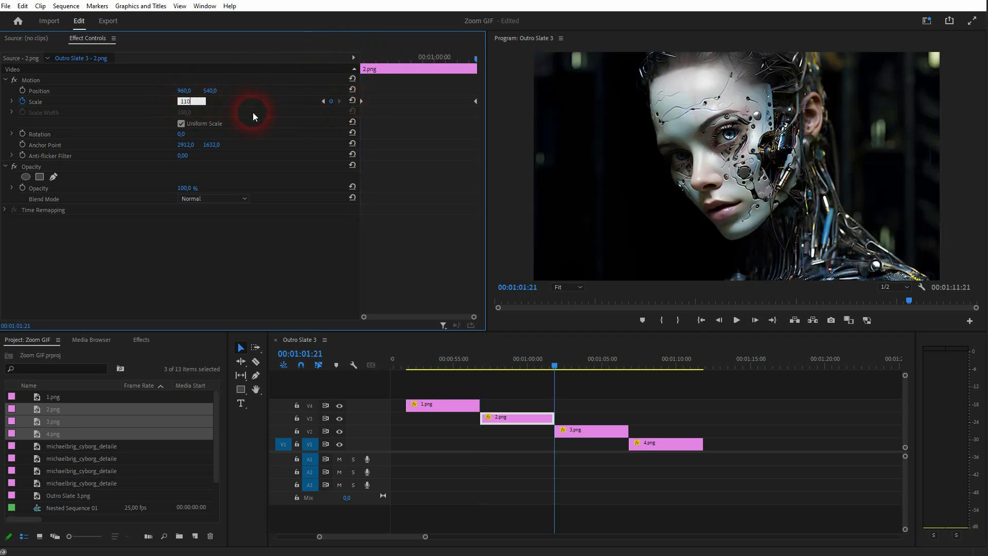
pyautogui.click(588, 430)
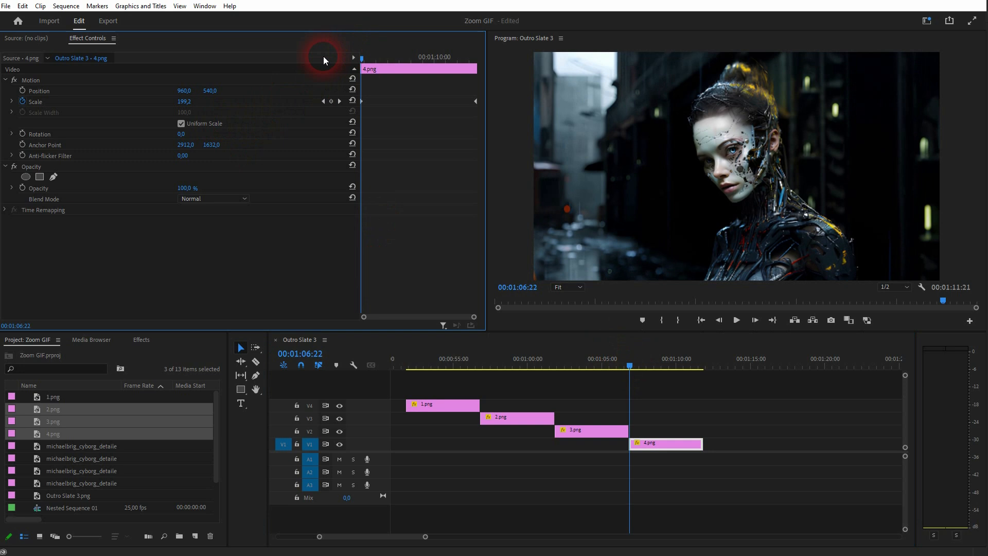
pyautogui.moveTo(184, 102); pyautogui.dragTo(189, 104)
pyautogui.write('110')
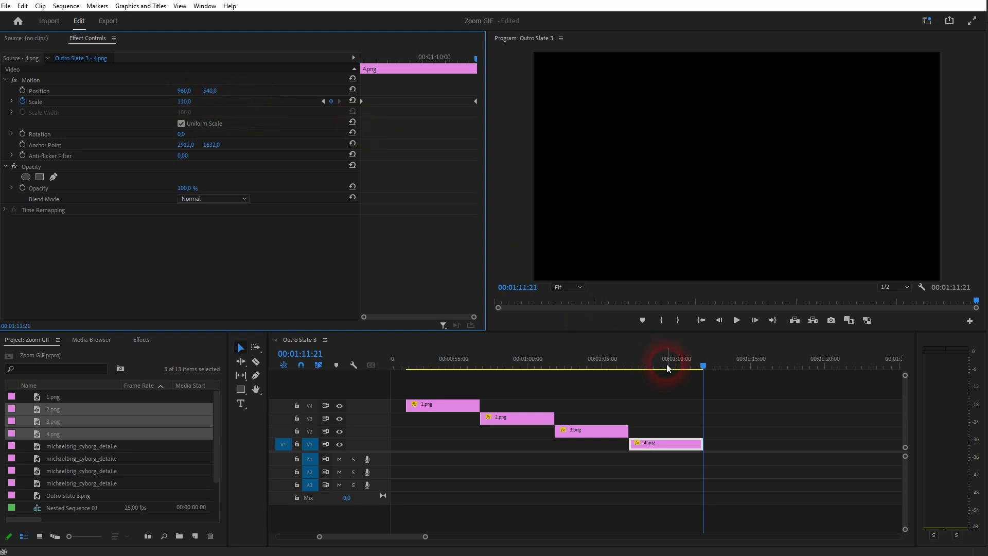
pyautogui.click(408, 367)
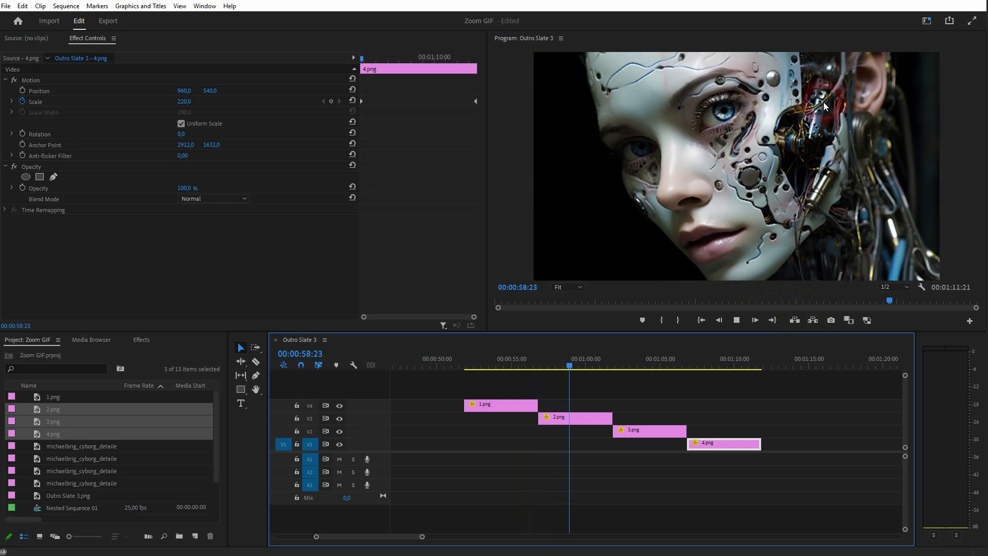
# - Scrub the playhead through the third and fourth images to preview the seamless zoom
pyautogui.click(682, 351)
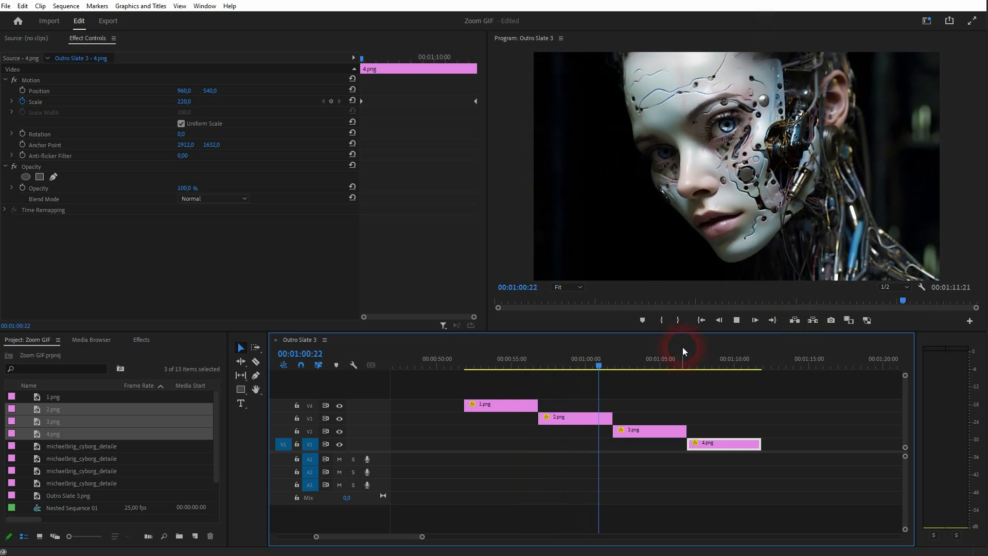
pyautogui.click(649, 365)
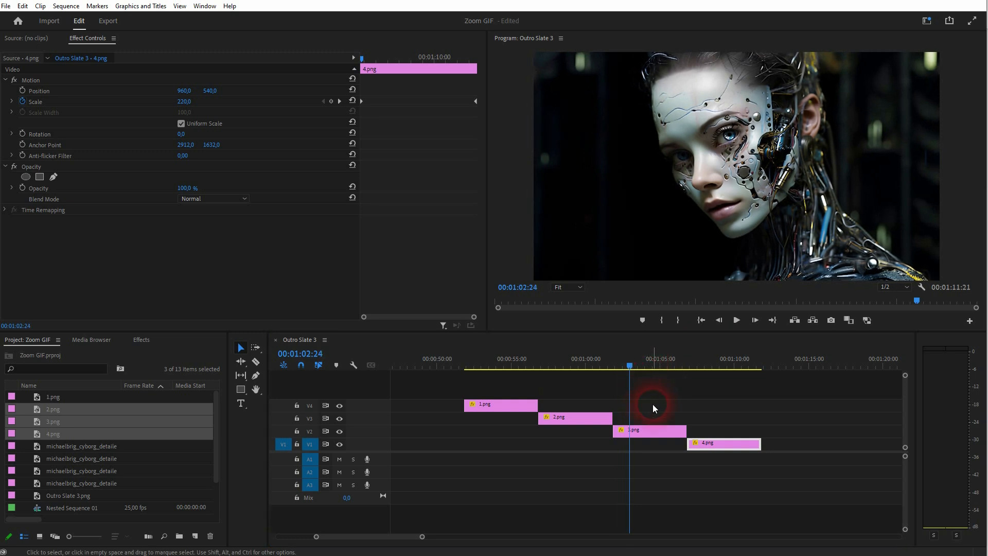
pyautogui.click(629, 367)
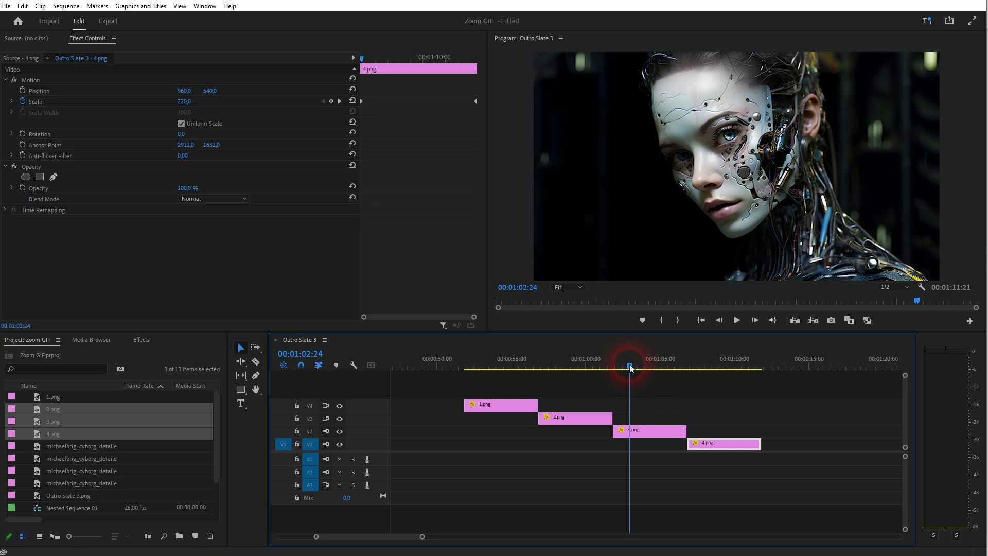
pyautogui.moveTo(629, 367); pyautogui.dragTo(649, 368)
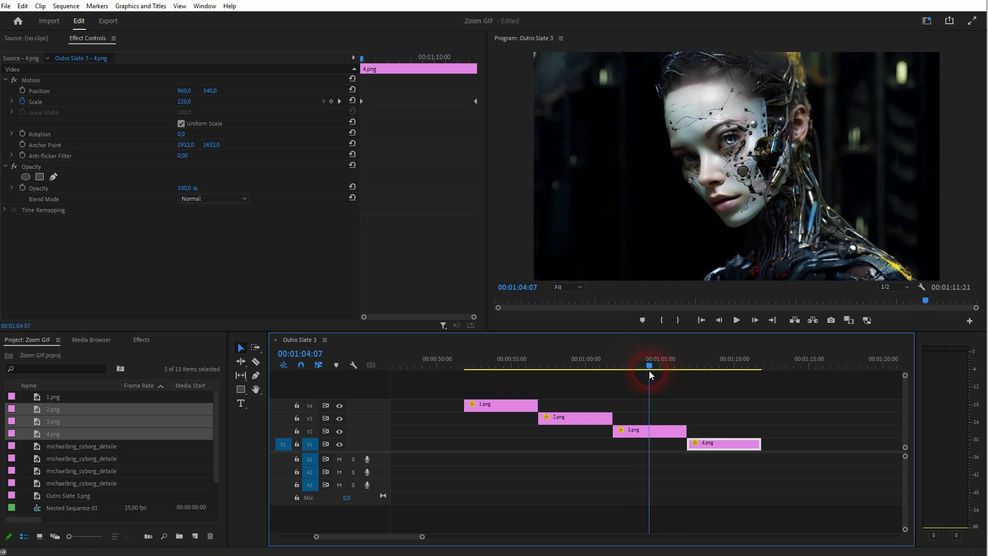
pyautogui.moveTo(649, 367); pyautogui.dragTo(615, 368)
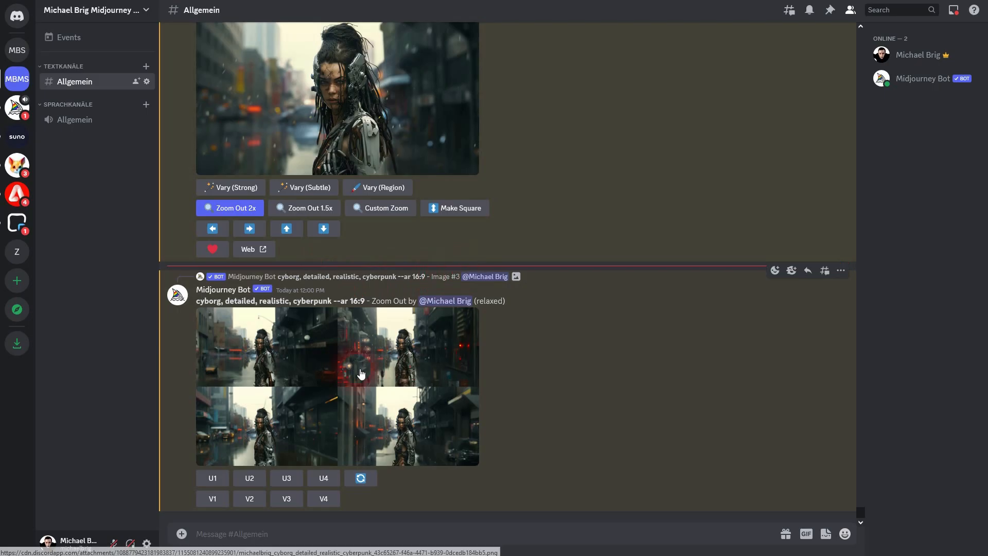
# - Upscale the second image of the rainy-street zoom-out grid with U2
pyautogui.scroll(-3)
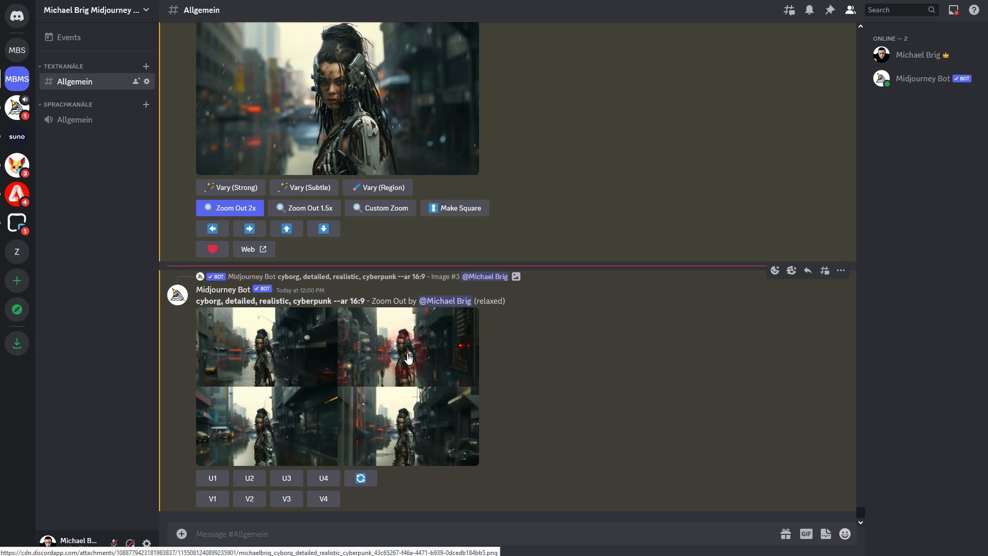
pyautogui.click(249, 477)
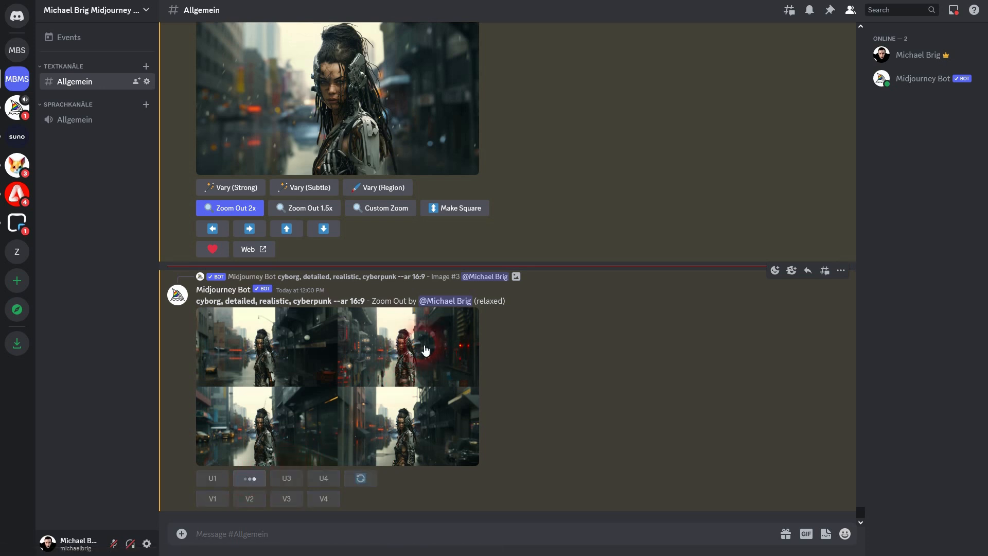
pyautogui.click(249, 477)
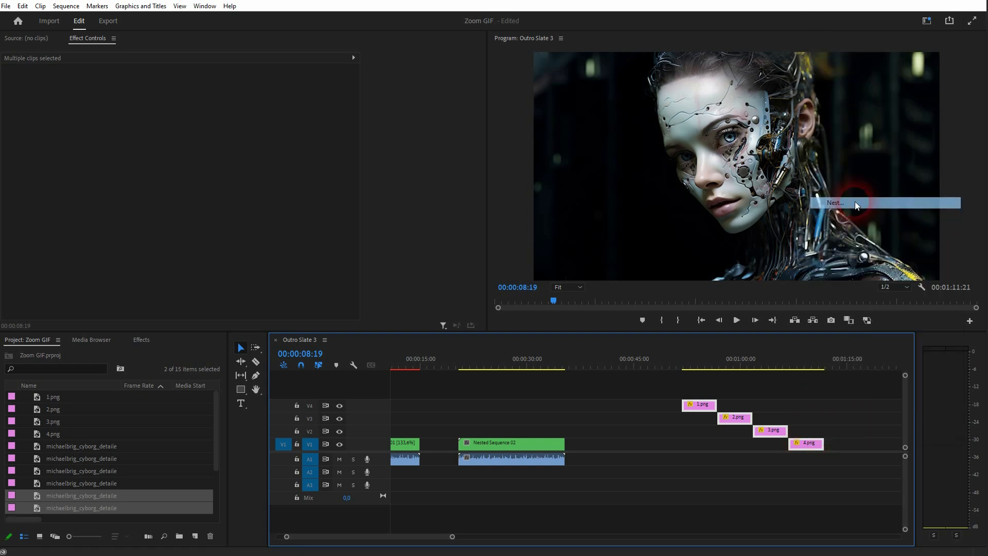
# - Nest the four png clips into one sequence and trim its right edge to the last image
pyautogui.click(719, 430)
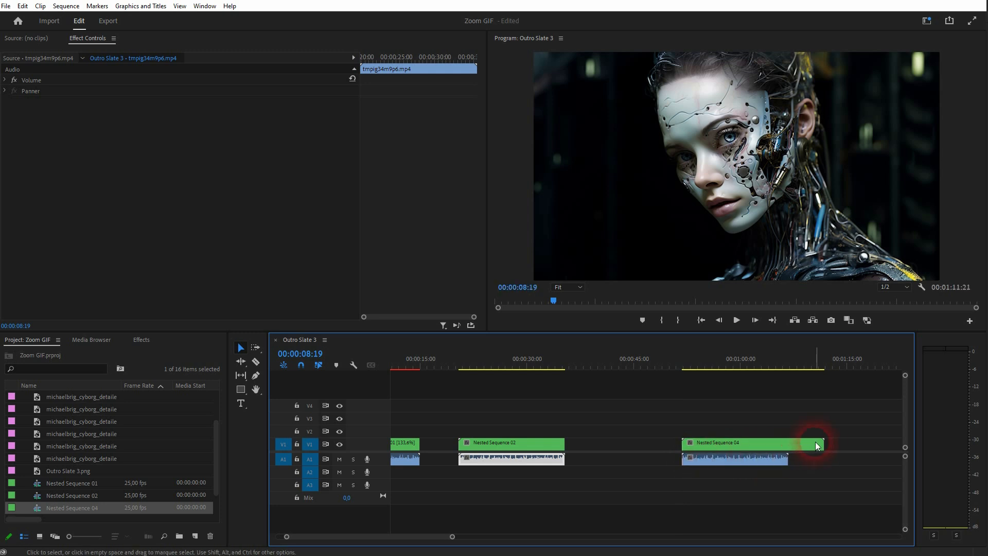
pyautogui.moveTo(816, 443); pyautogui.dragTo(790, 448)
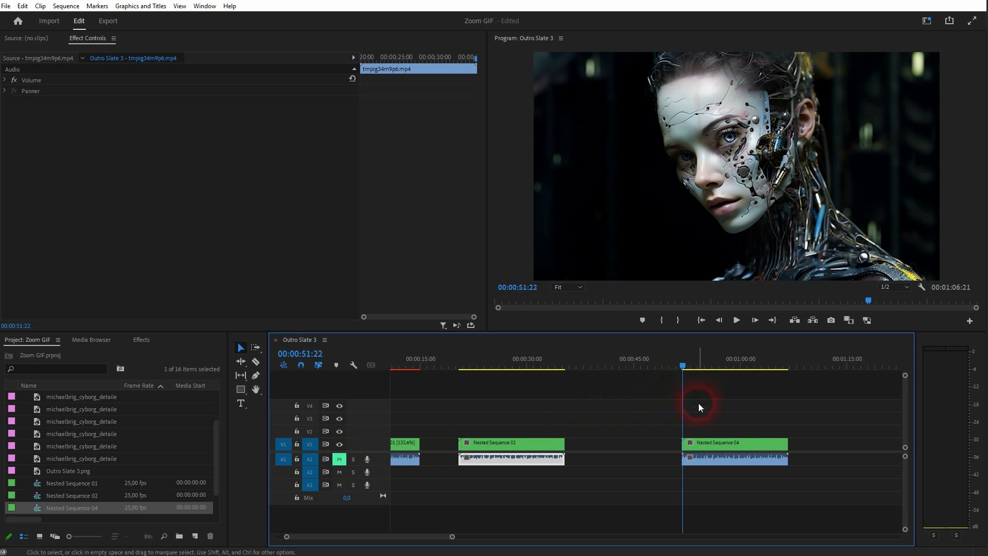
# - Speed up the nested zoom sequence through its Speed/Duration settings
pyautogui.click(736, 320)
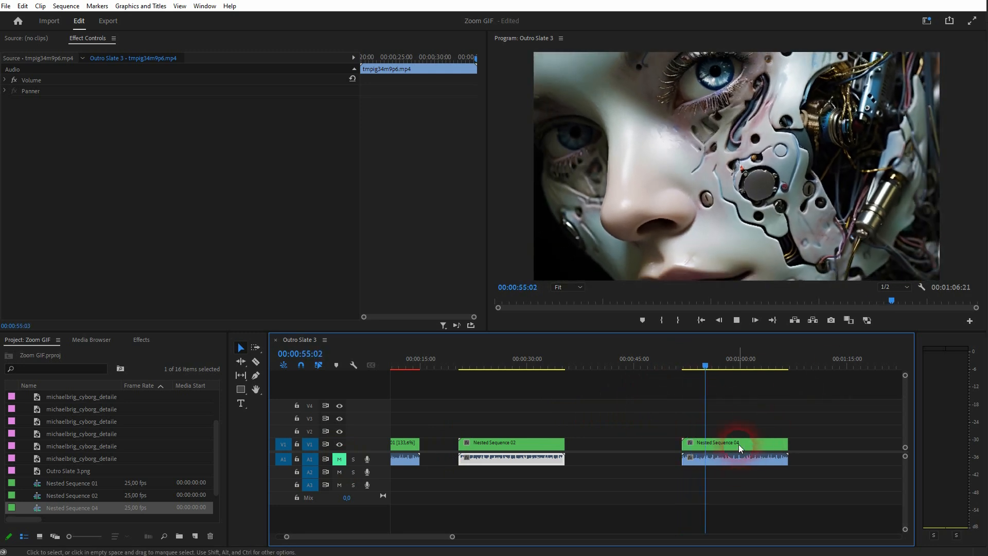
pyautogui.rightClick(734, 442)
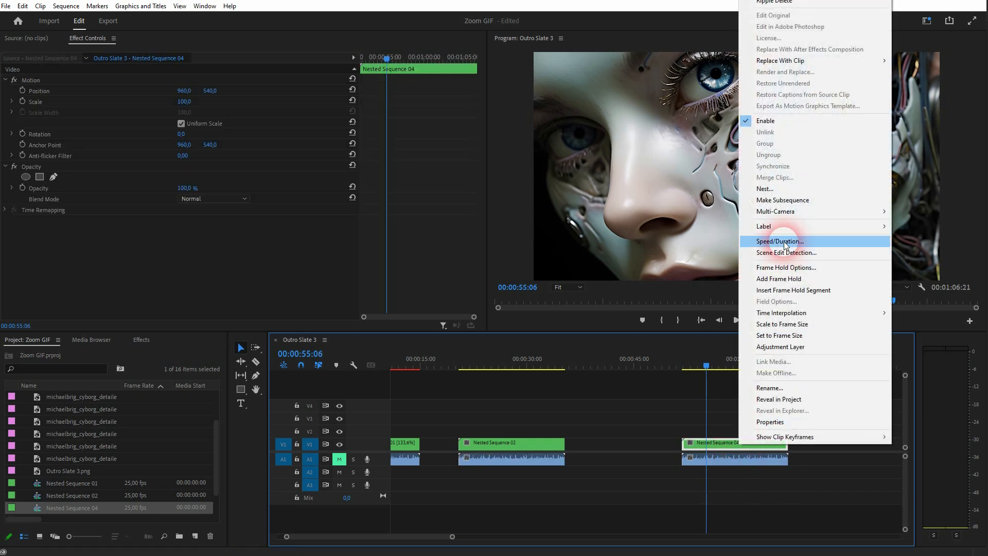
pyautogui.click(779, 240)
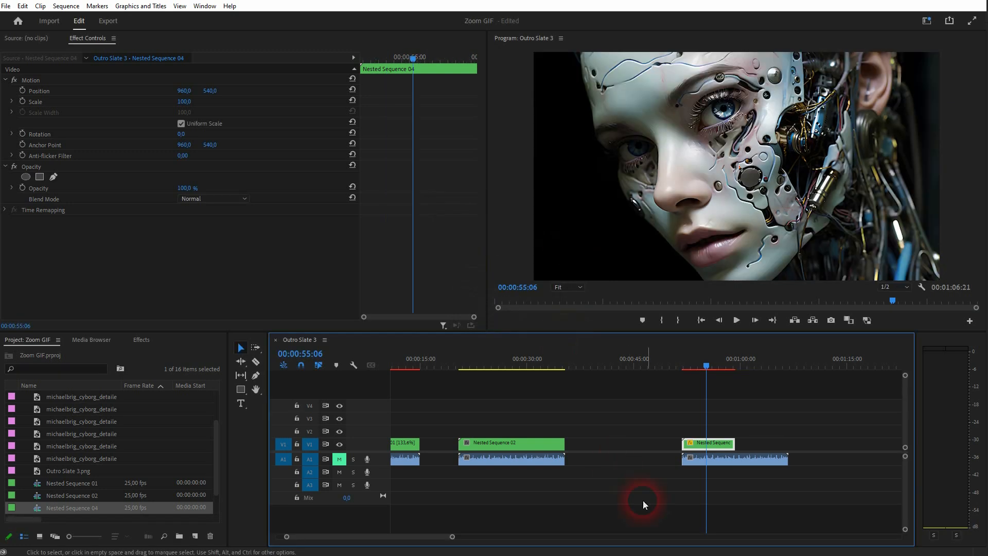
# - Alt-drag a copy of the nest right after it and set Reverse Speed on the copy
pyautogui.moveTo(709, 442); pyautogui.dragTo(778, 431)
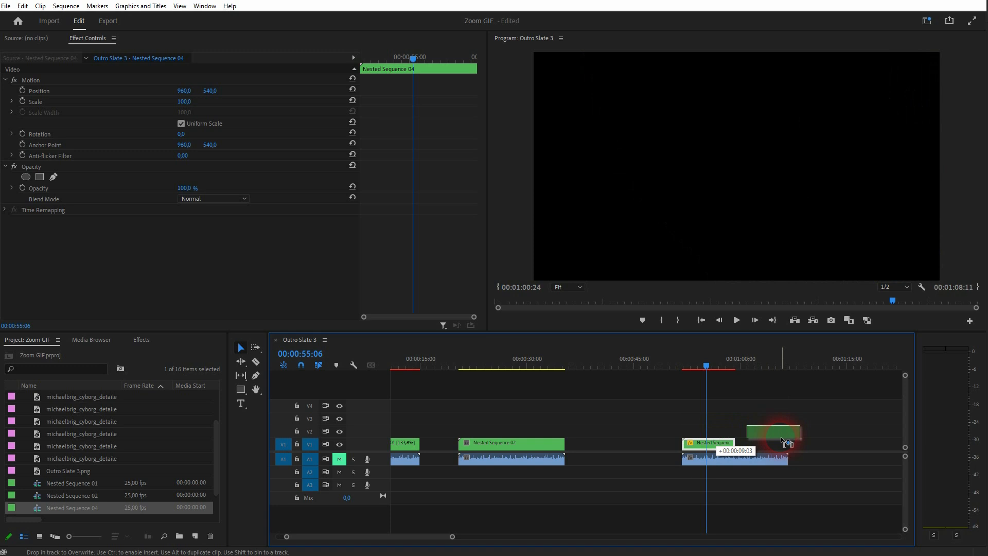
pyautogui.rightClick(774, 442)
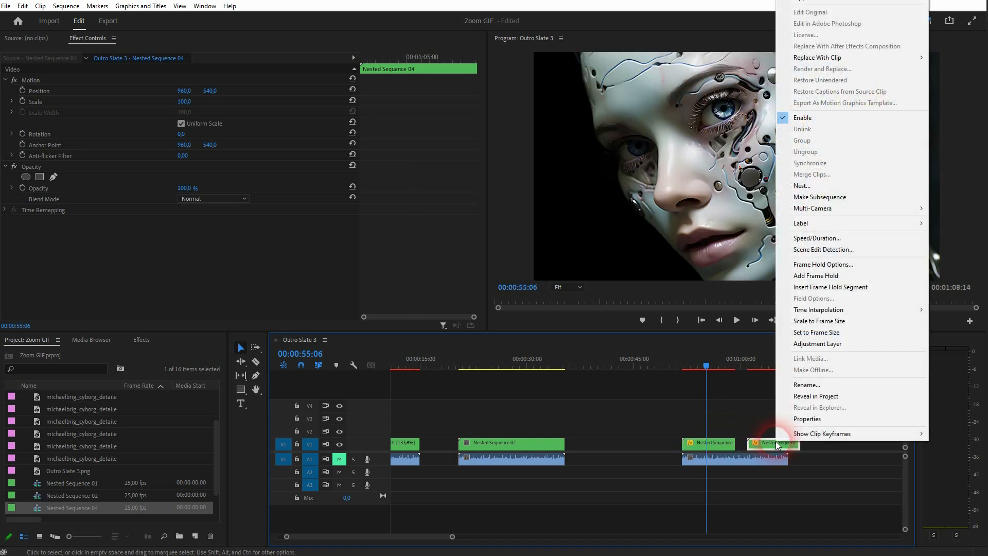
pyautogui.click(817, 238)
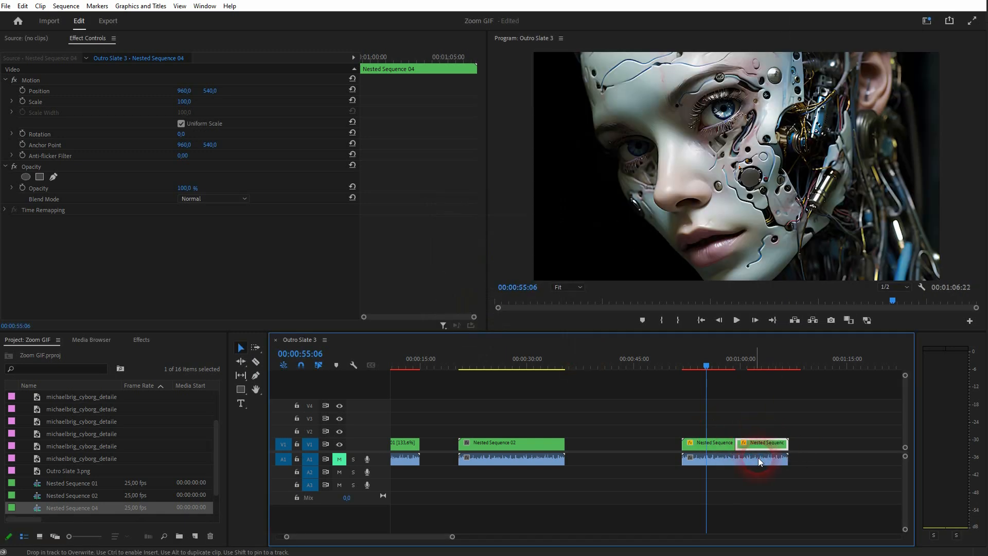
pyautogui.click(735, 320)
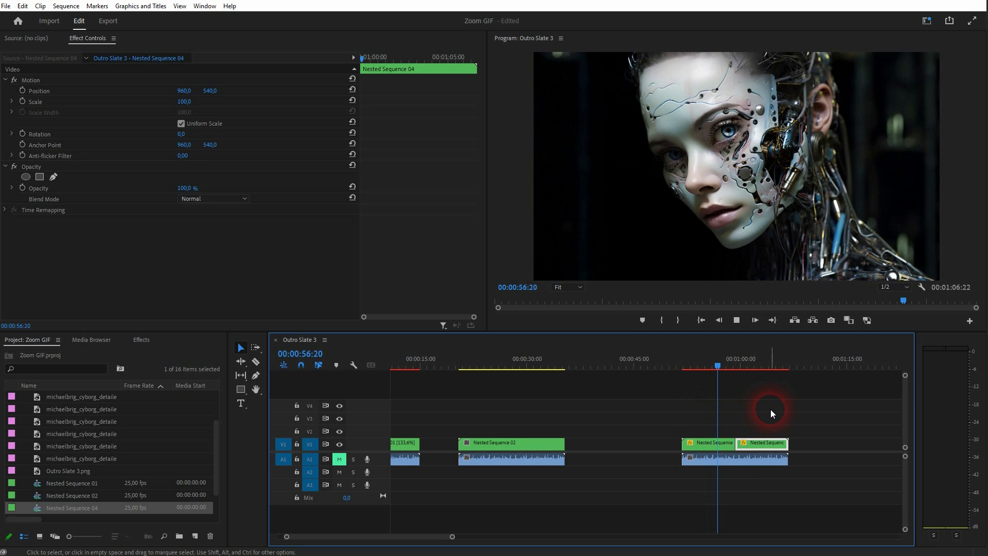